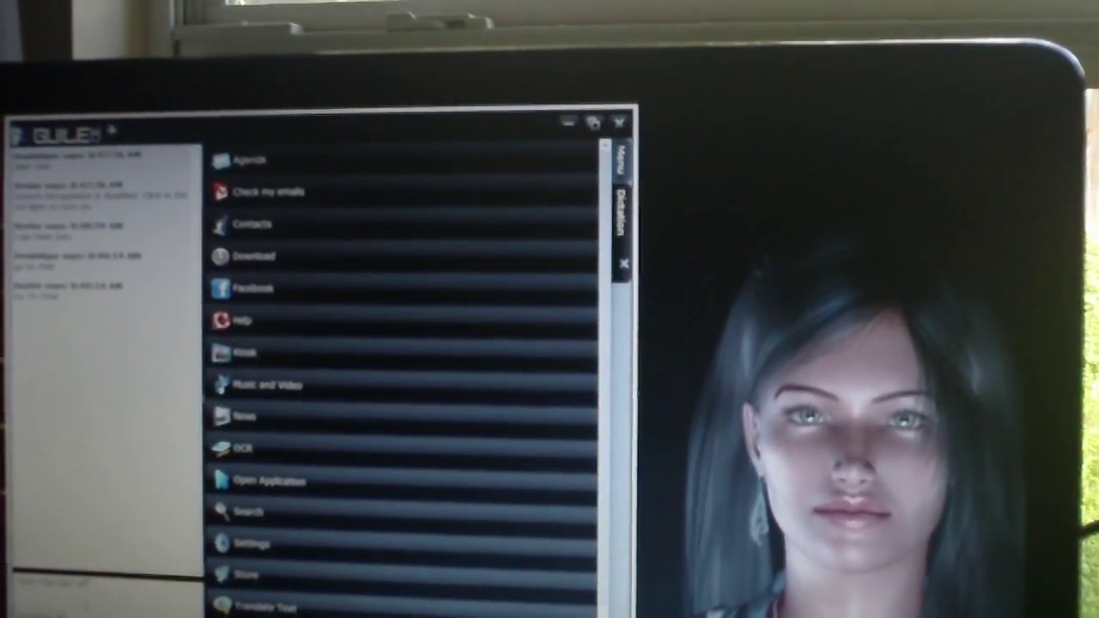
- Trigger the Guile 3D voice command setting the Living Room Nest thermostat to cool at 78
left_click(267, 193)
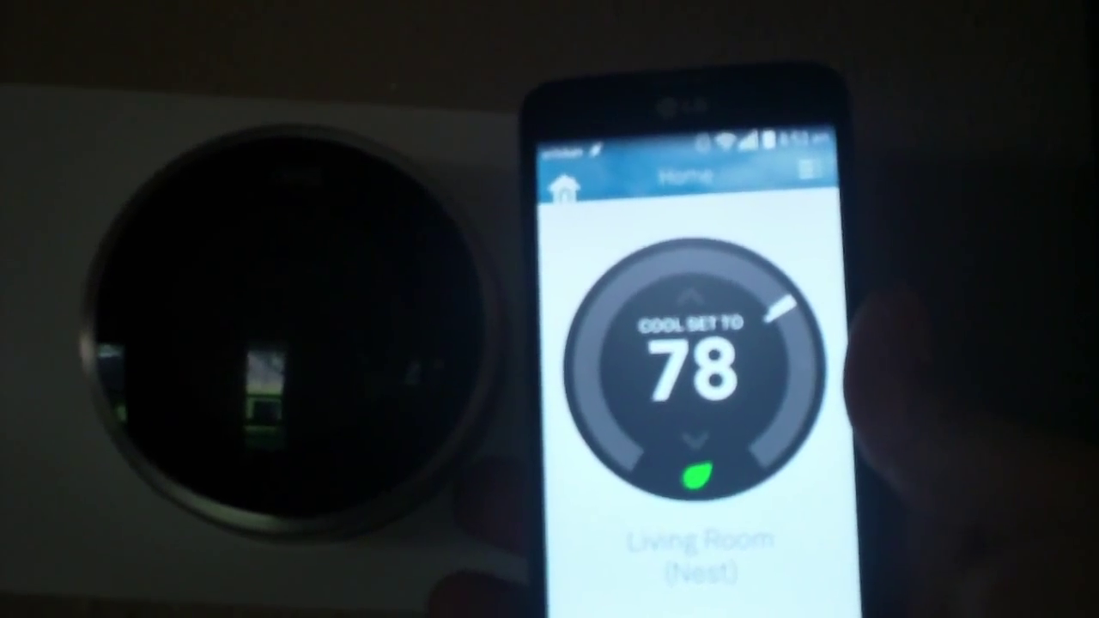
- Raise the Living Room thermostat's Cool Set To from 77 to 78 in the Nest phone app
left_click(696, 439)
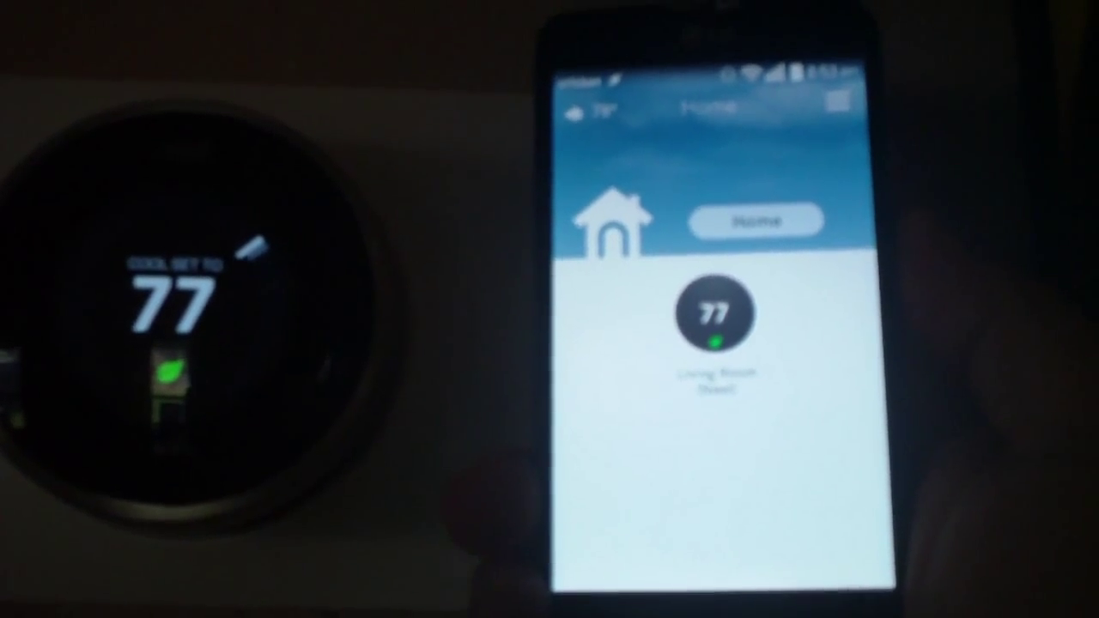
left_click(710, 316)
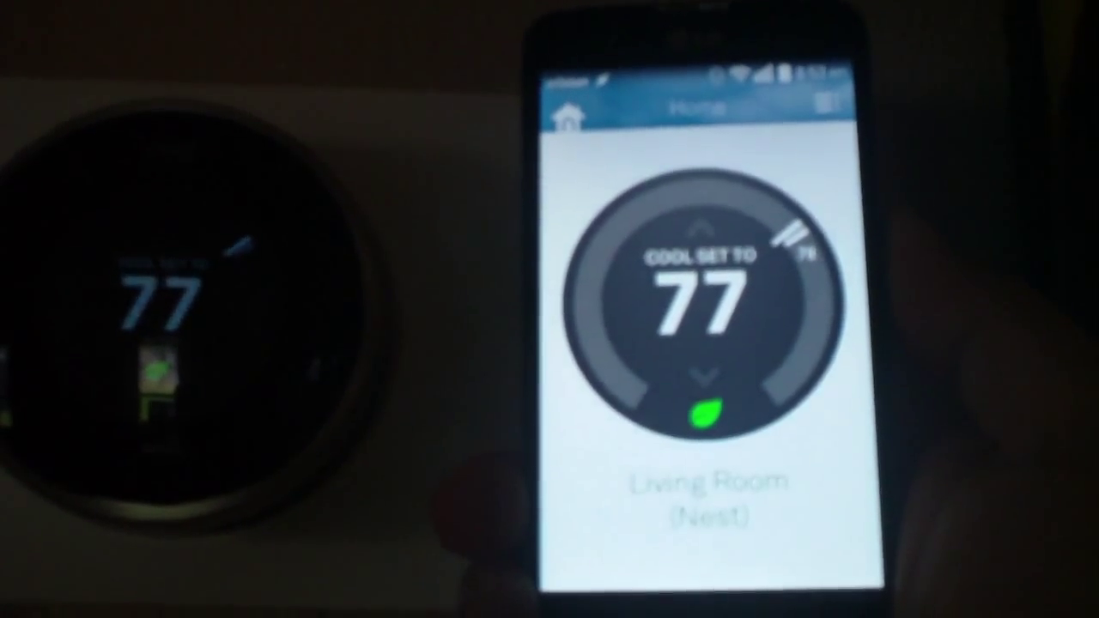
left_click(707, 230)
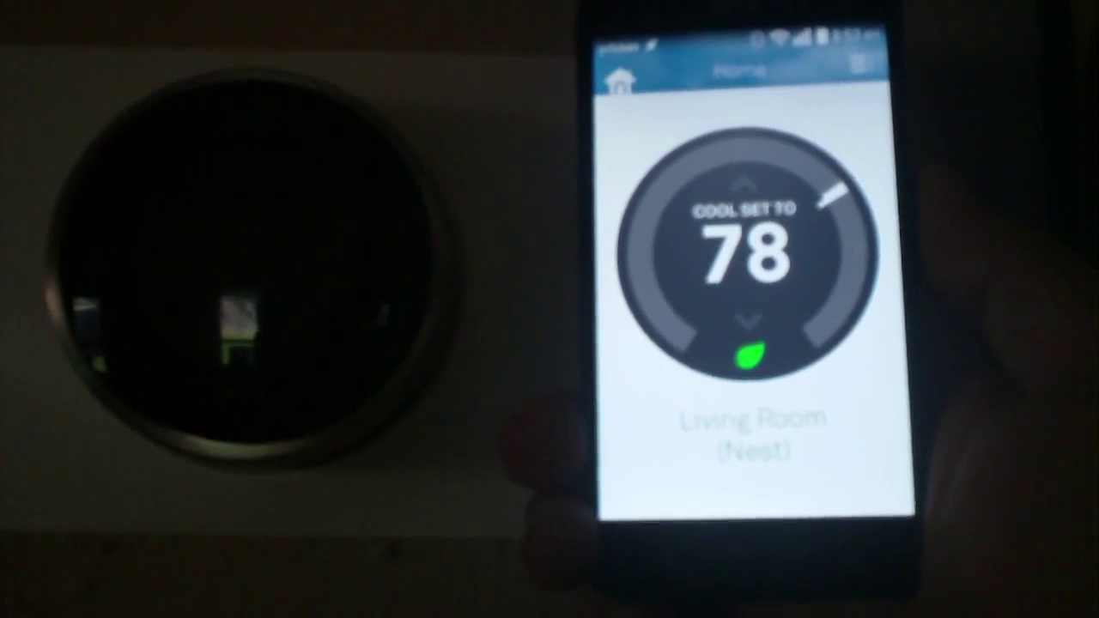